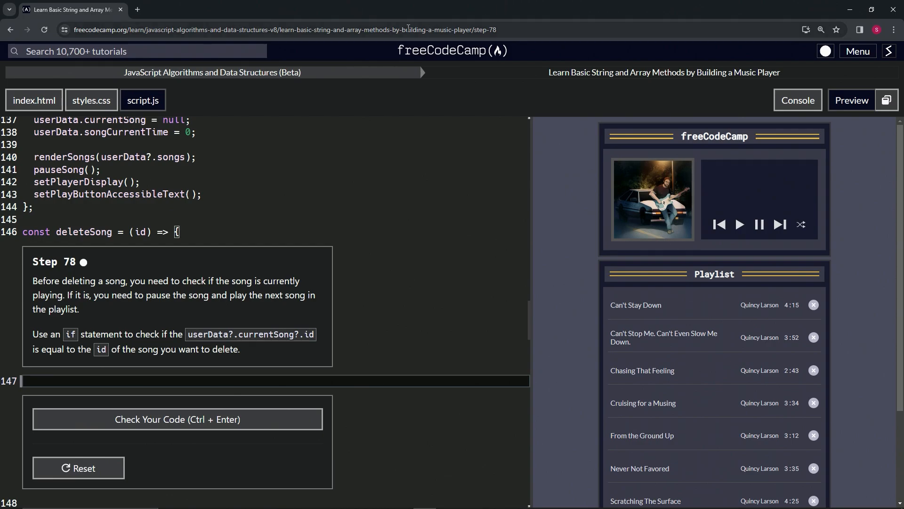
mouse_move(160, 79)
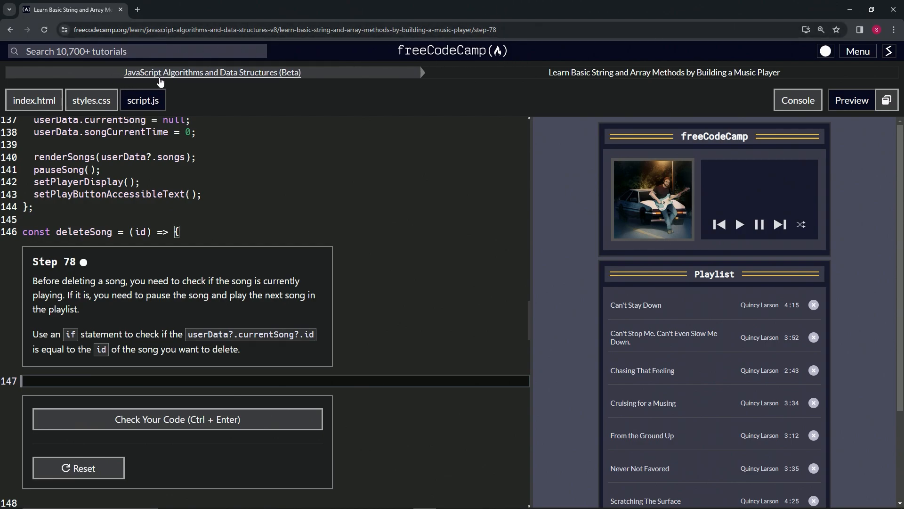
mouse_move(543, 83)
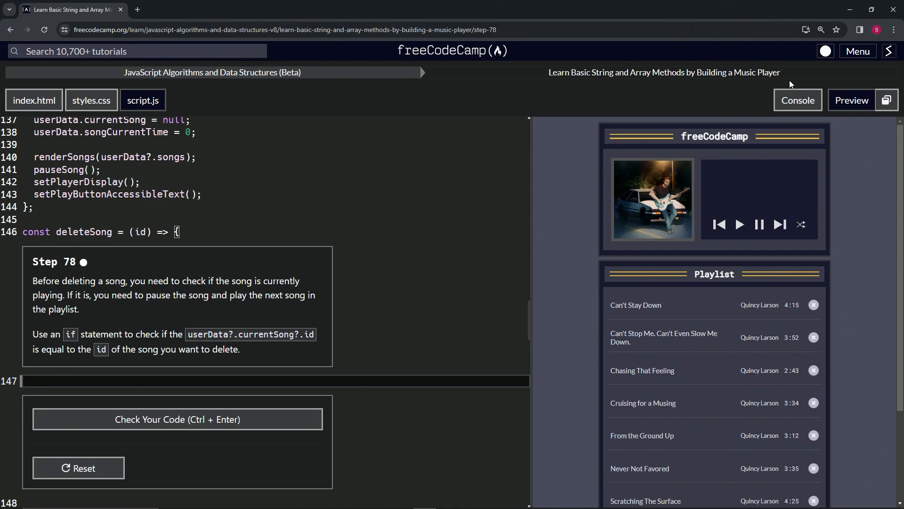
mouse_move(98, 273)
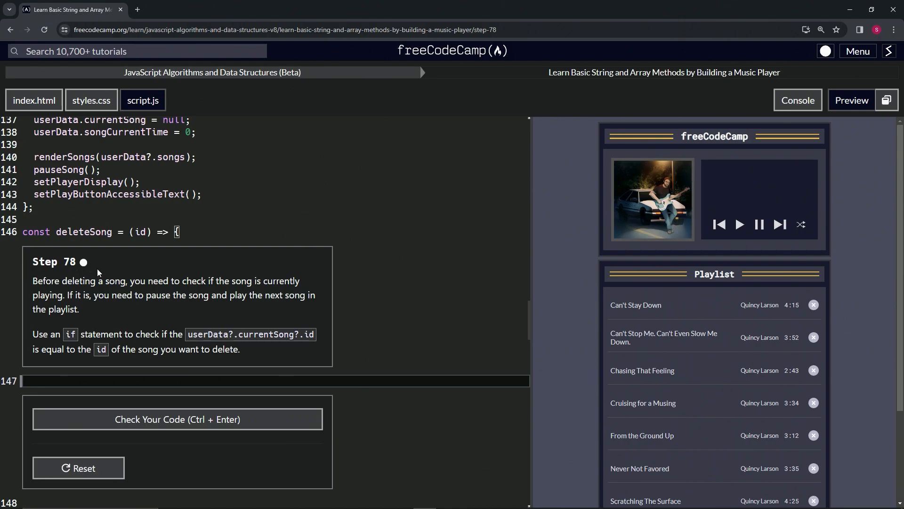
mouse_move(39, 282)
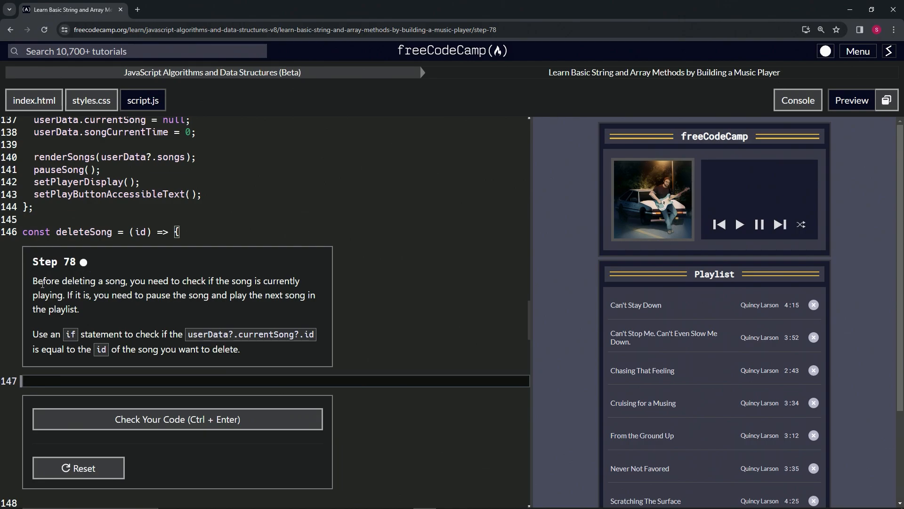
mouse_move(177, 285)
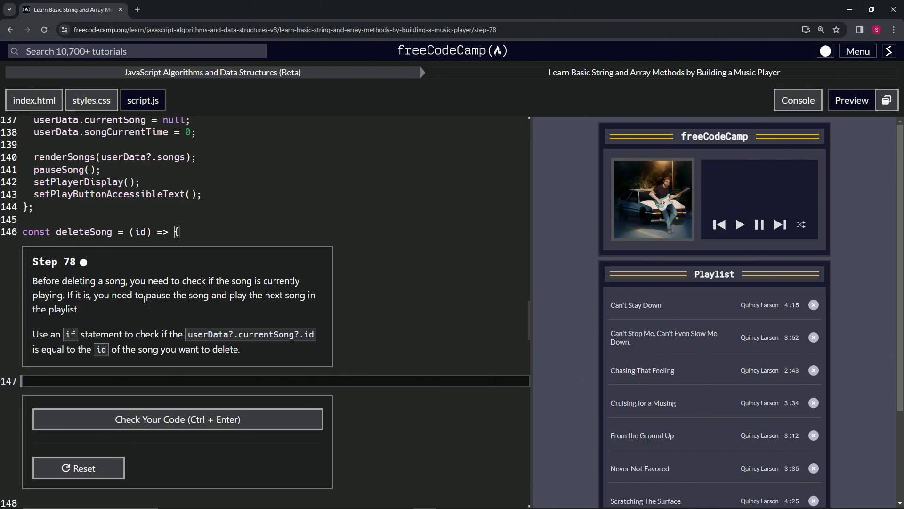
mouse_move(320, 303)
type("if (")
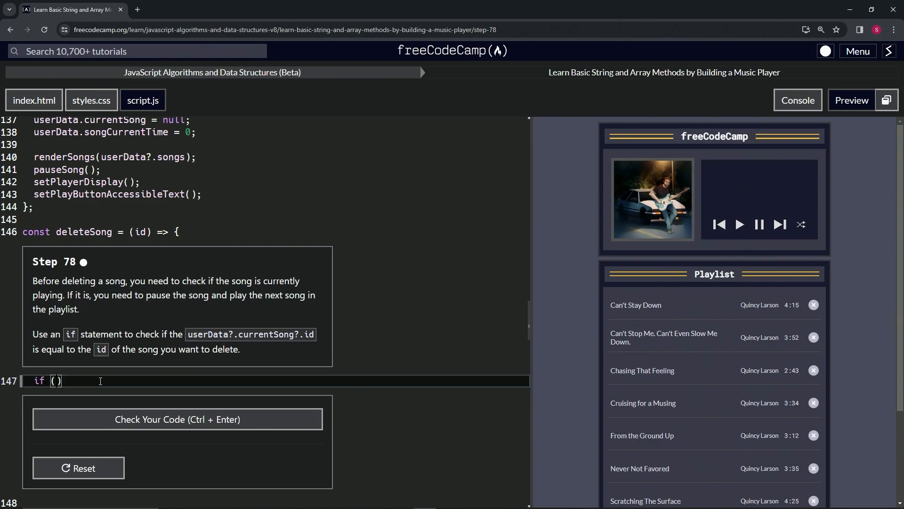
Step: Type the condition userData?.currentSong?.id === id inside deleteSong on line 147
type("userData")
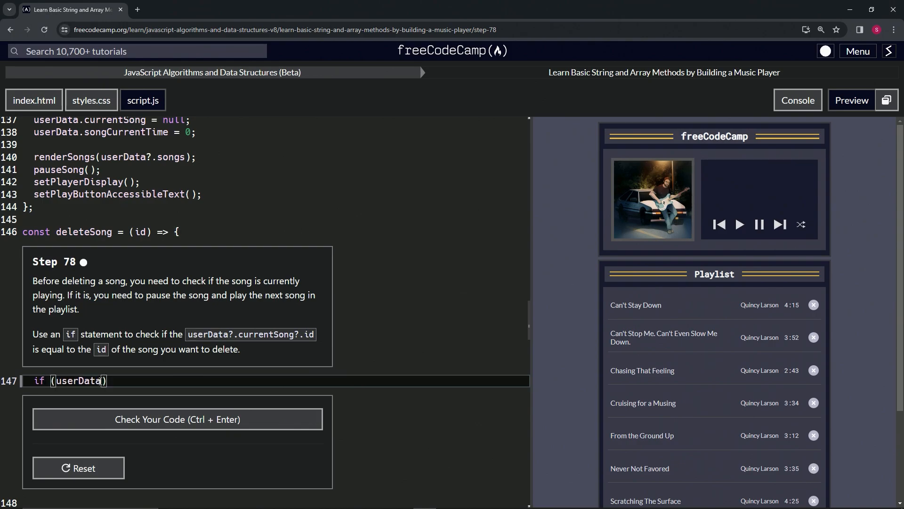
type("?.currentSong")
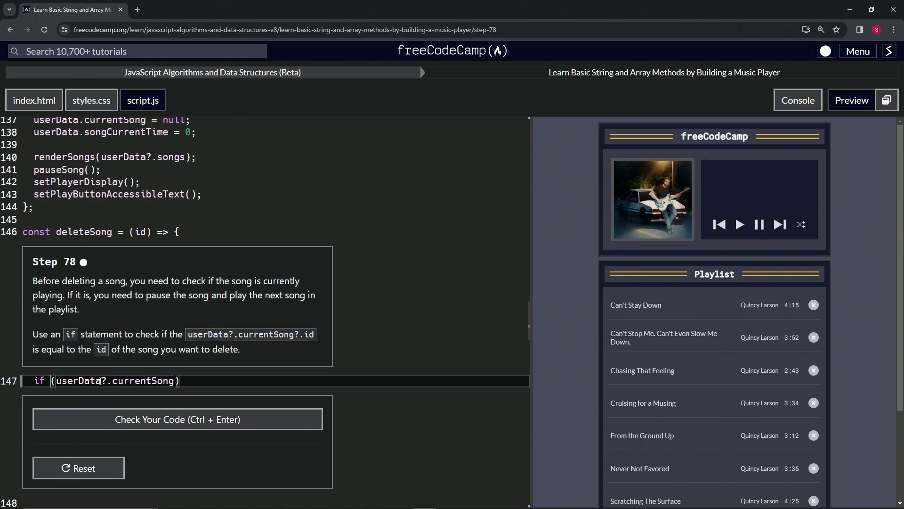
type("?.id")
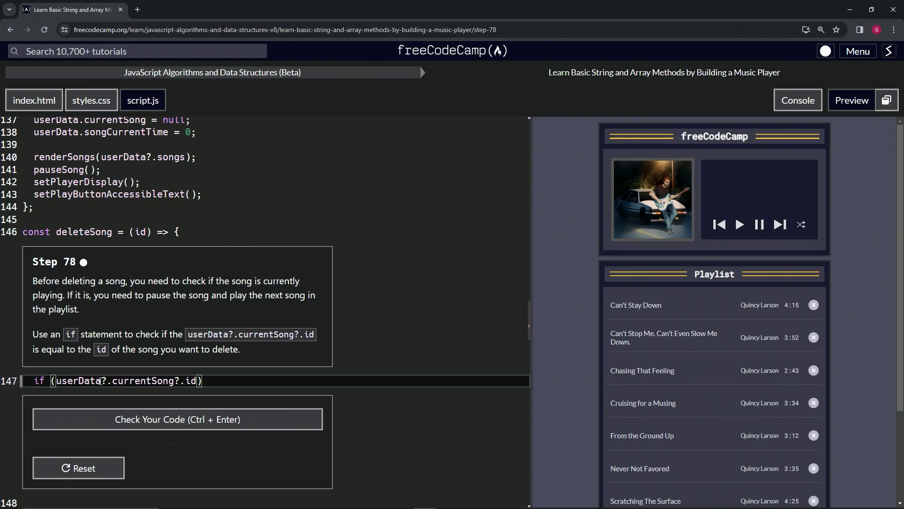
type("=== id")
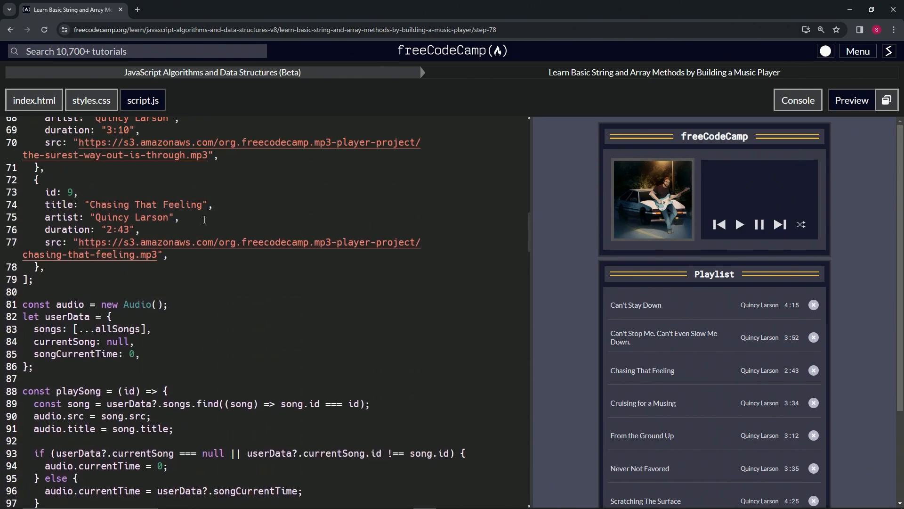
scroll("down", 3)
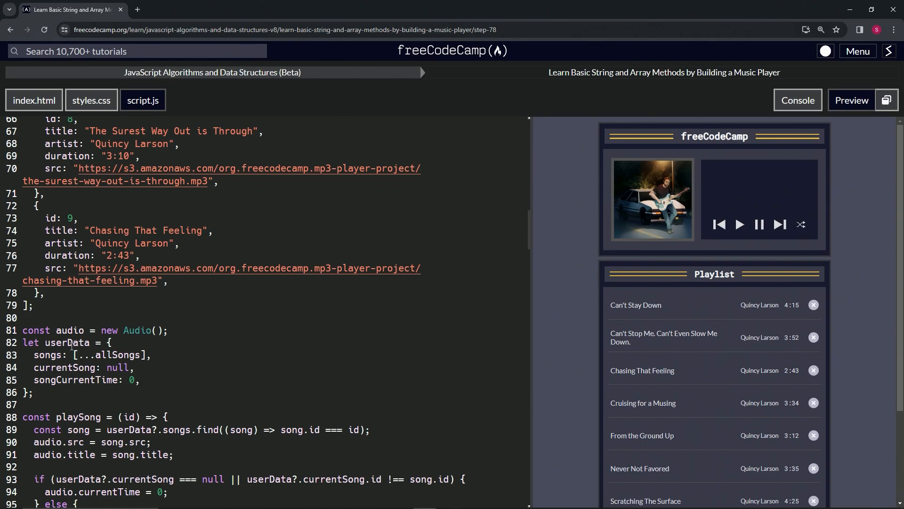
scroll("down", 3)
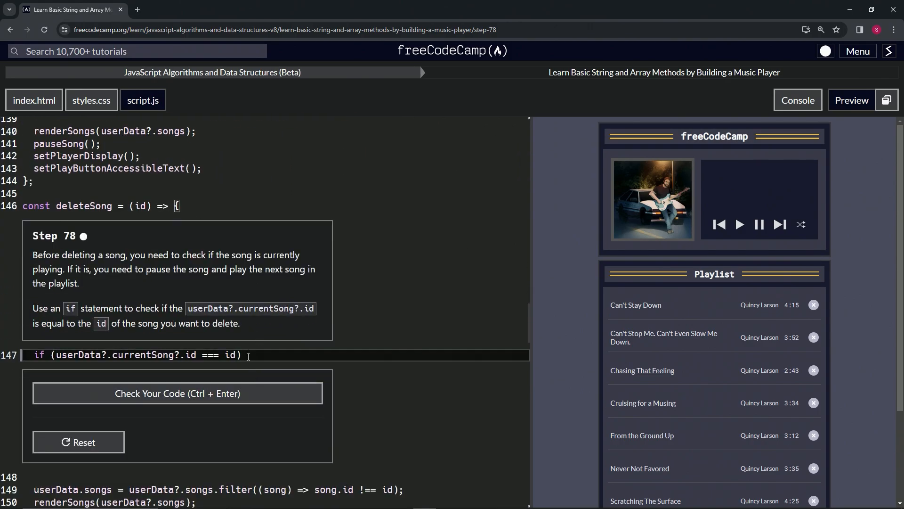
Step: Add the opening brace to the if block, pass the Step 78 check, and advance to Step 79
type("{")
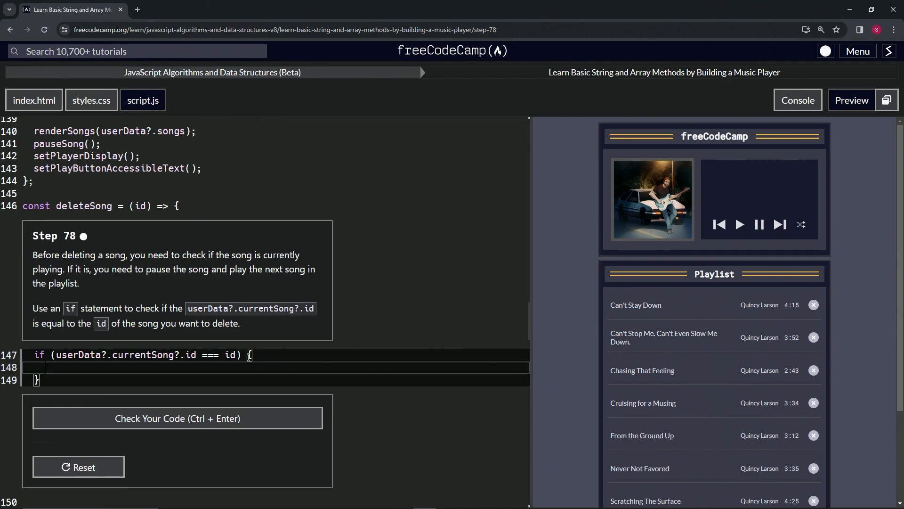
left_click(177, 417)
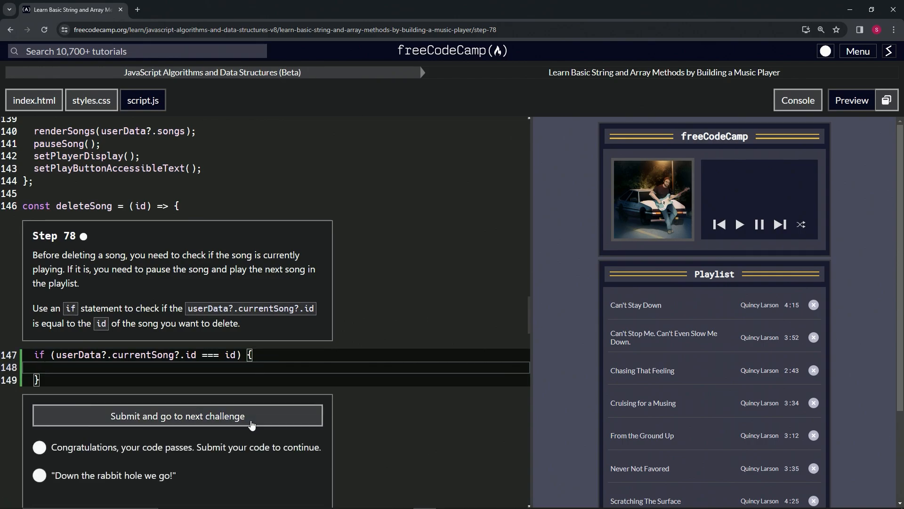
left_click(177, 415)
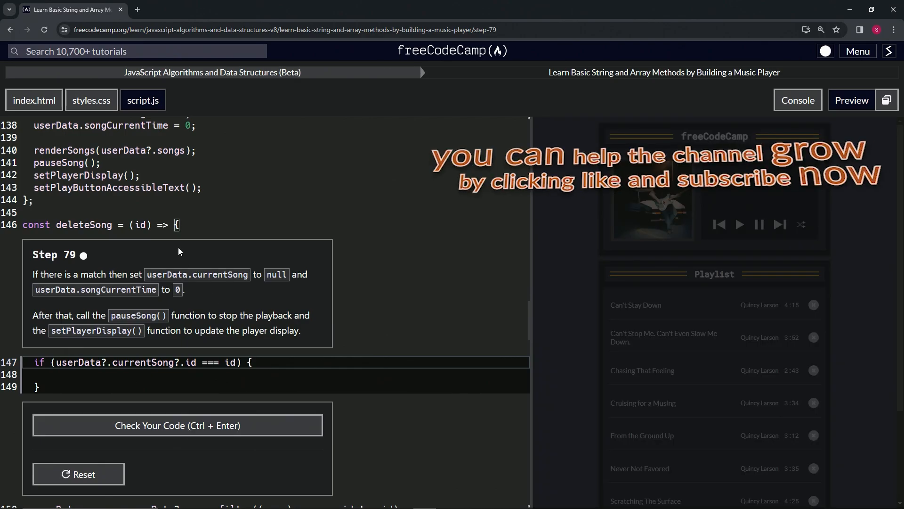
mouse_move(113, 265)
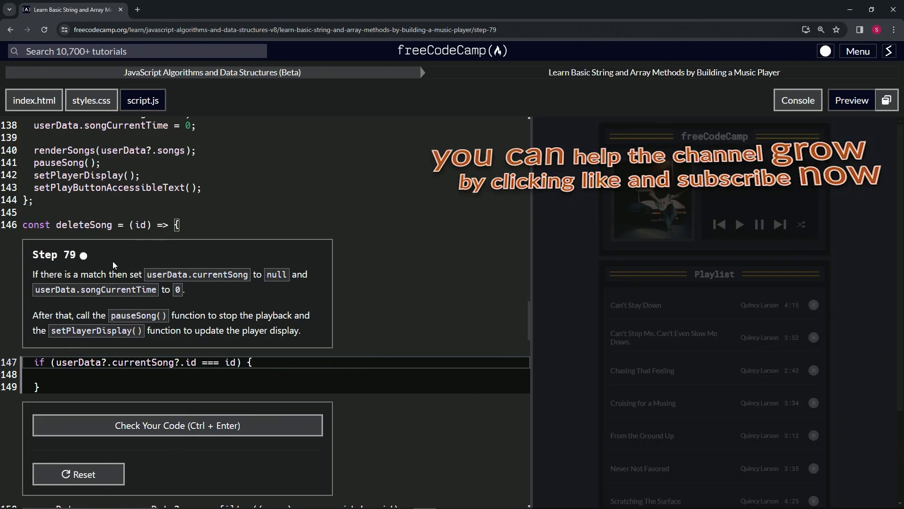